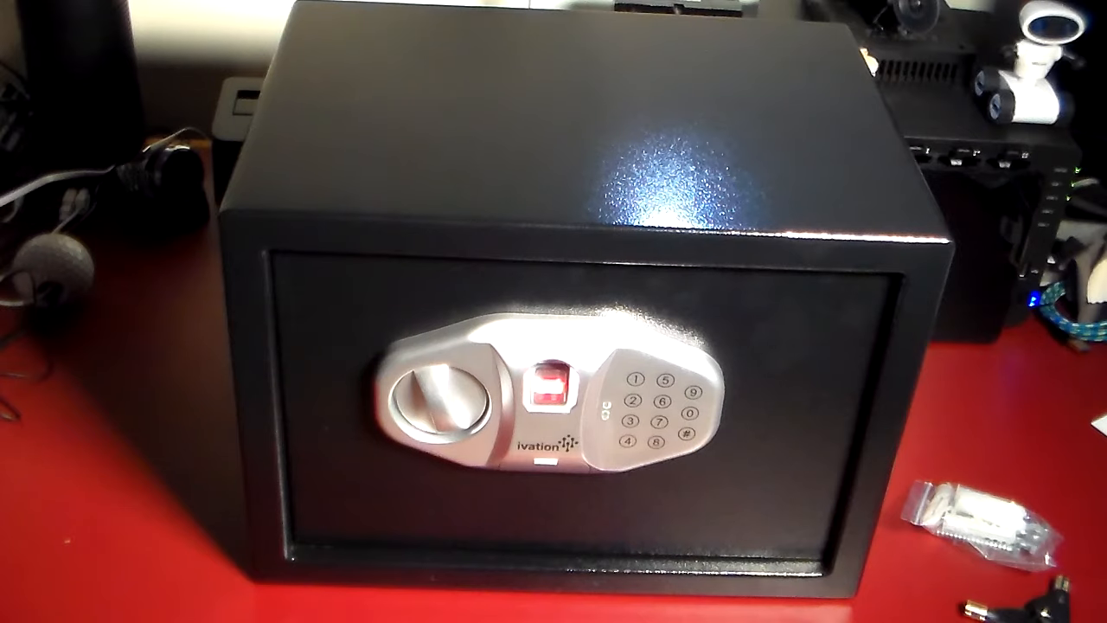
pyautogui.click(545, 394)
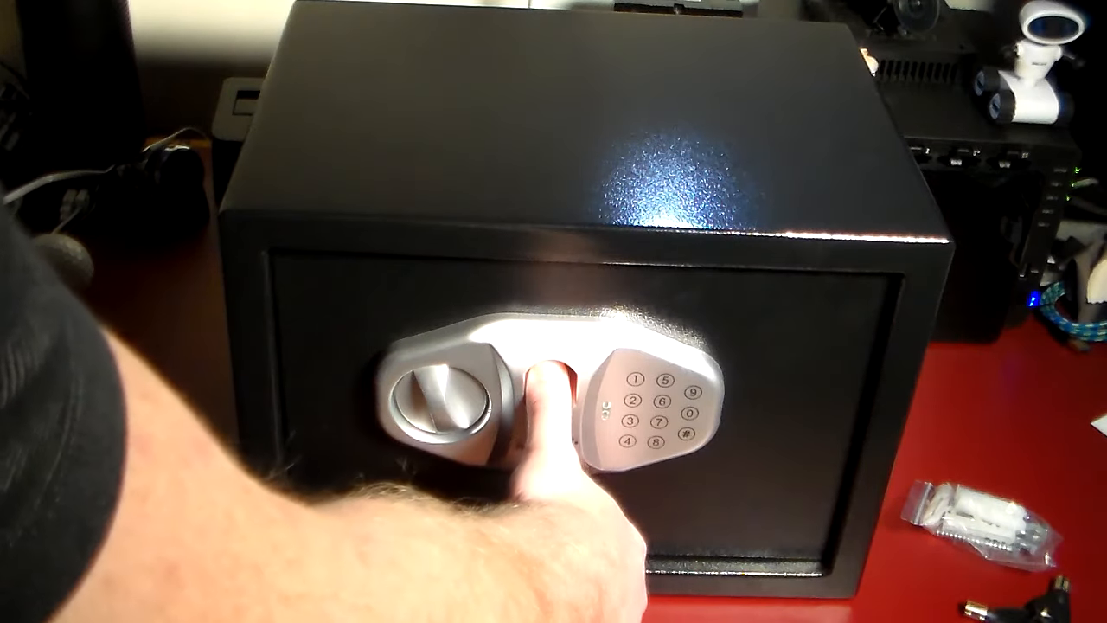